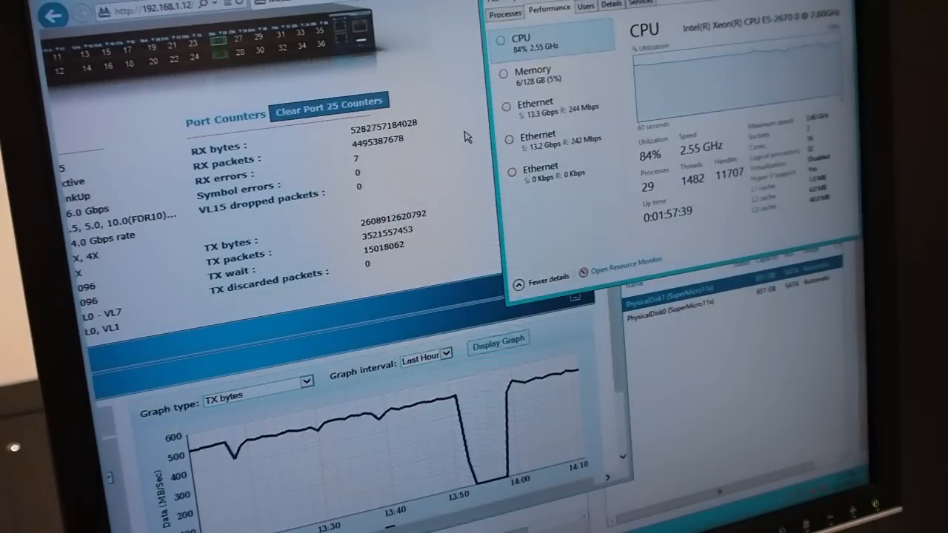
mouse_move(580, 37)
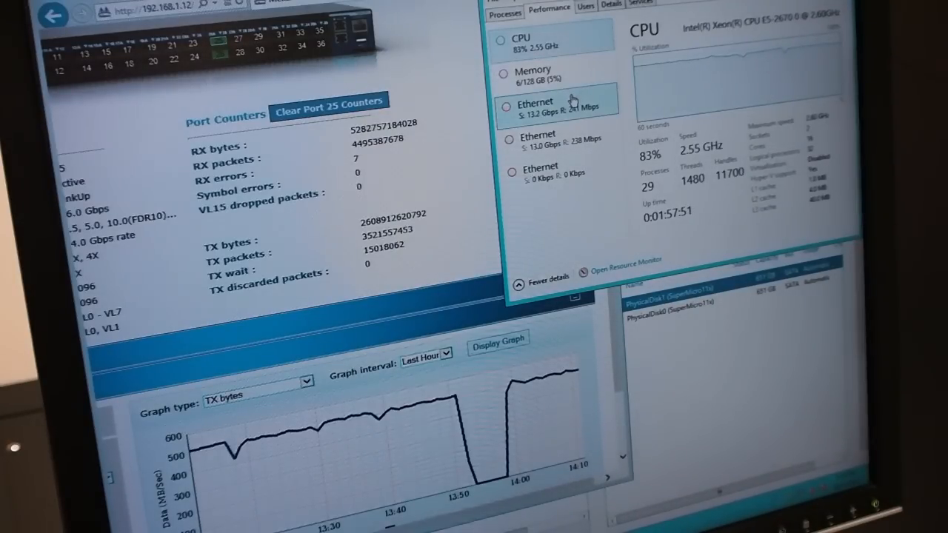
Show the first Ethernet adapter's throughput graph (about 13.1 Gbps send, 240 Mbps receive).
click(535, 104)
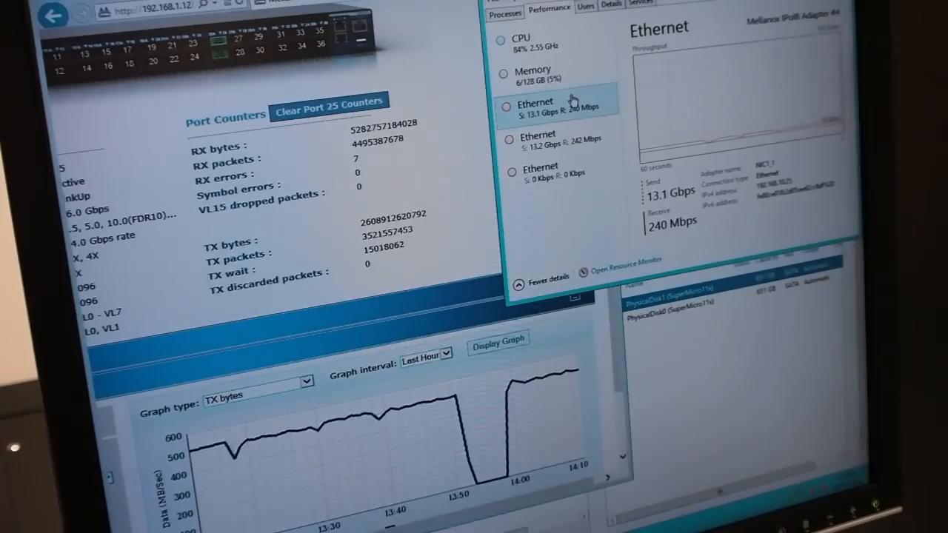